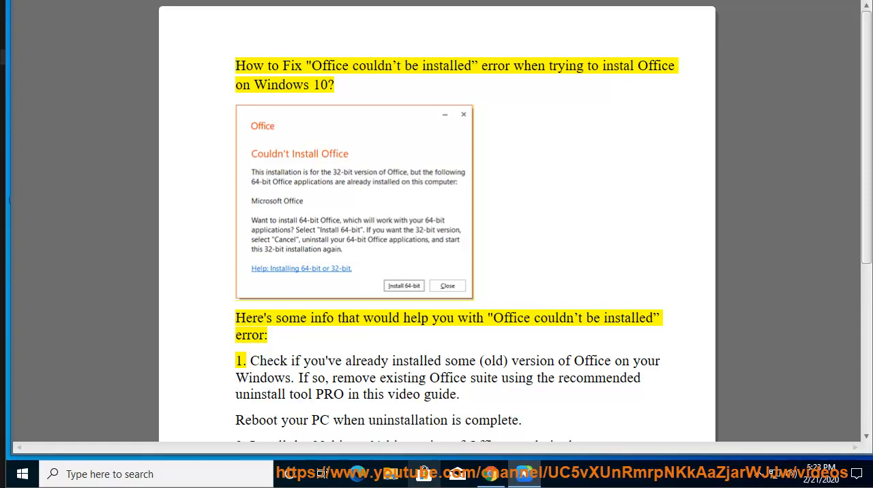
Select words in the fix guide's heading and bring step 2, installing Office as admin, into view.
double_click(565, 65)
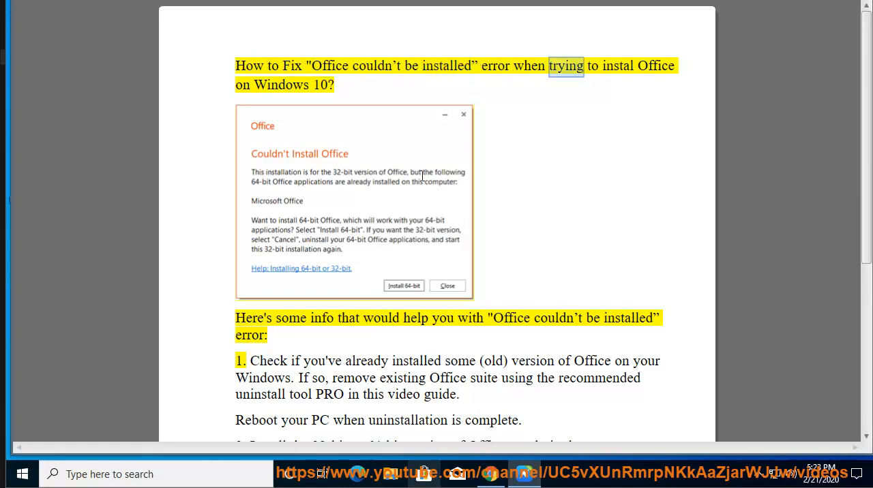
double_click(319, 85)
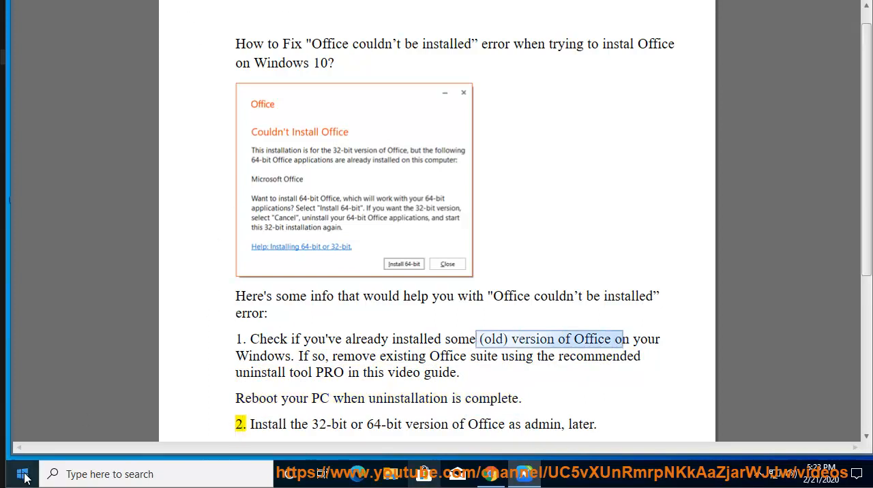
Launch the Office app from the Start menu's installed-apps list.
left_click(23, 475)
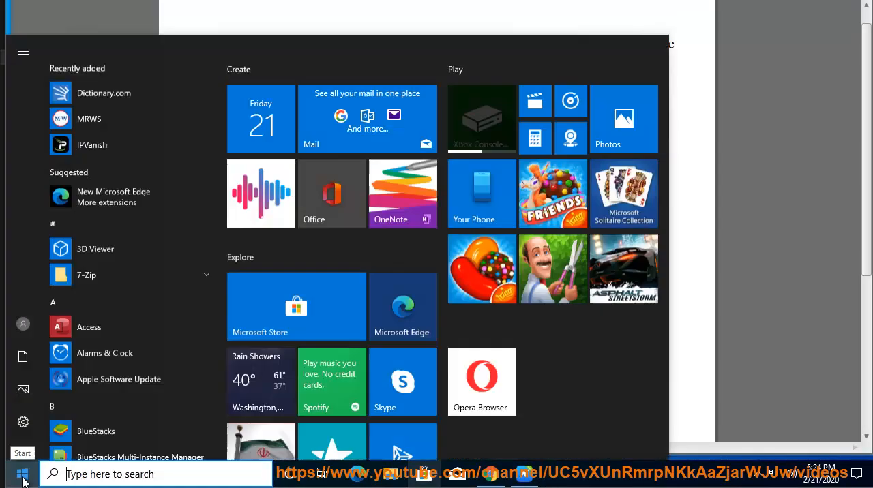
scroll("down", 3)
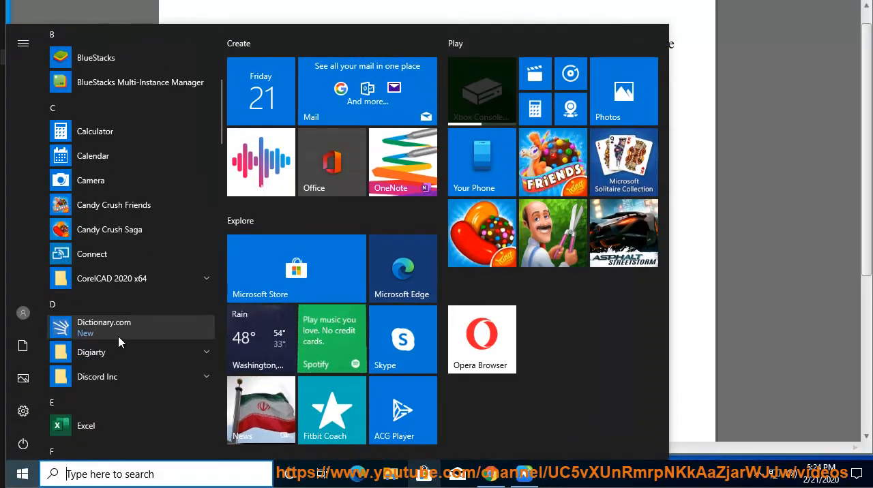
scroll("down", 3)
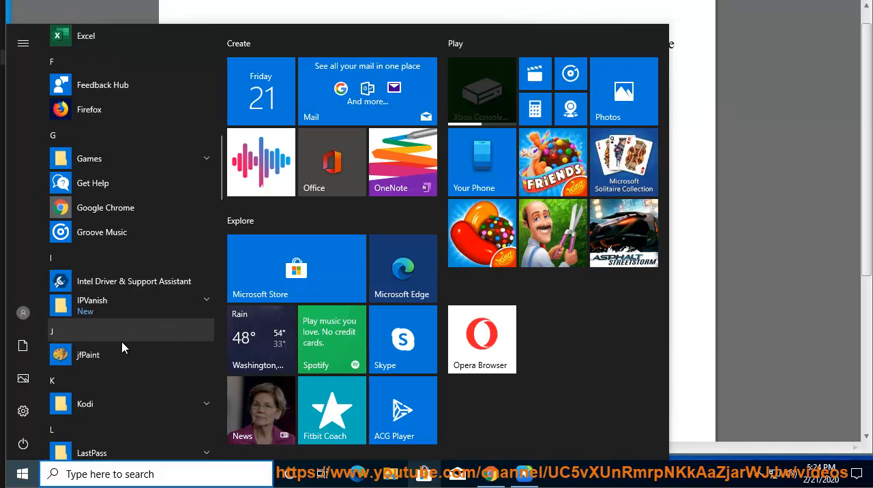
scroll("down", 3)
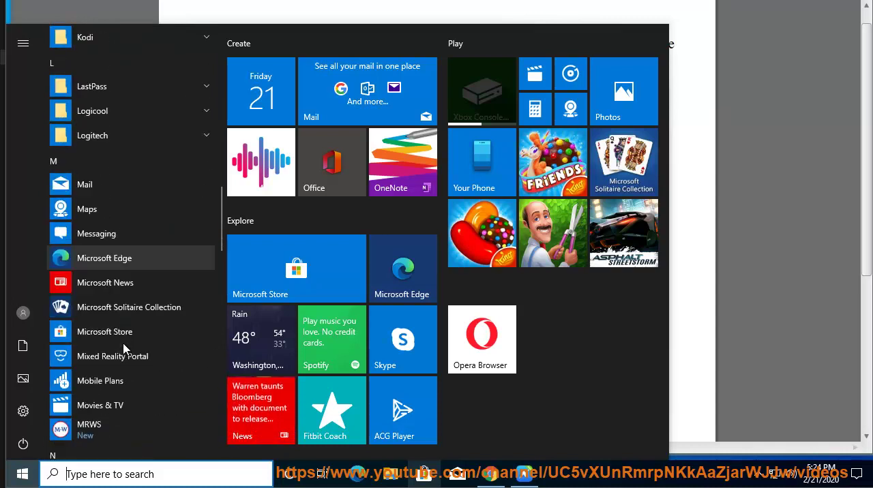
scroll("down", 3)
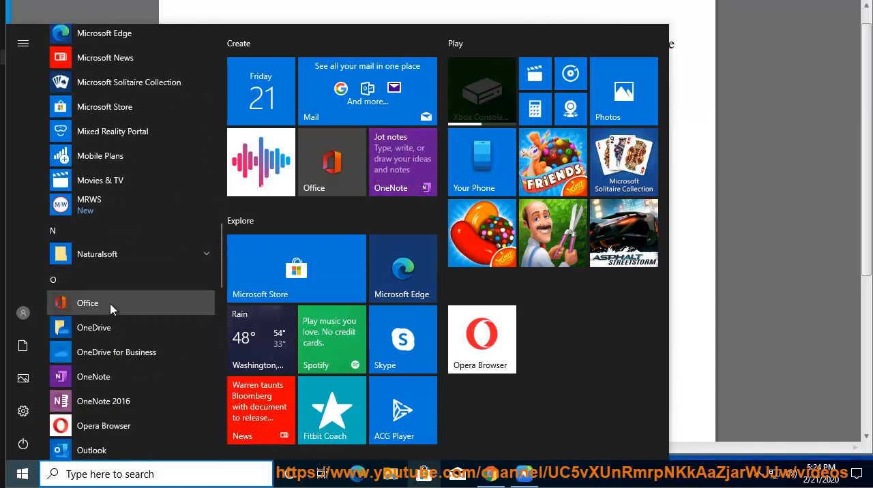
left_click(87, 302)
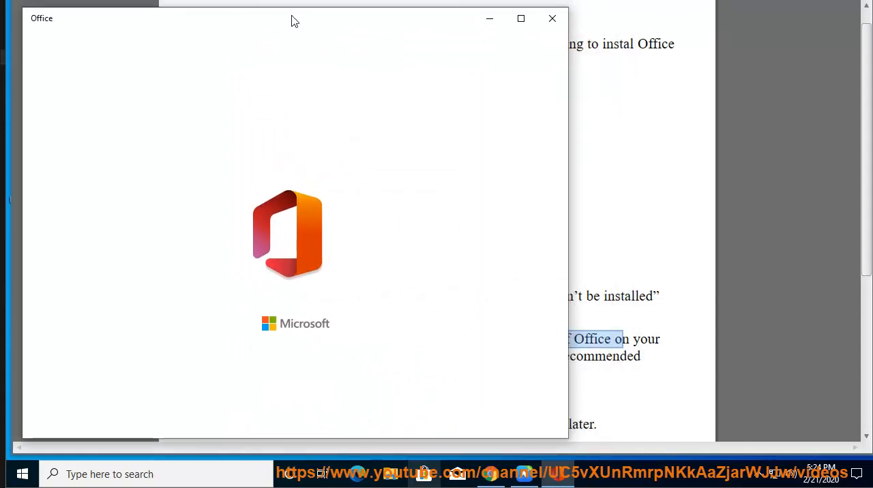
Reopen the Start menu app list and scroll down to the W entries.
left_click(13, 474)
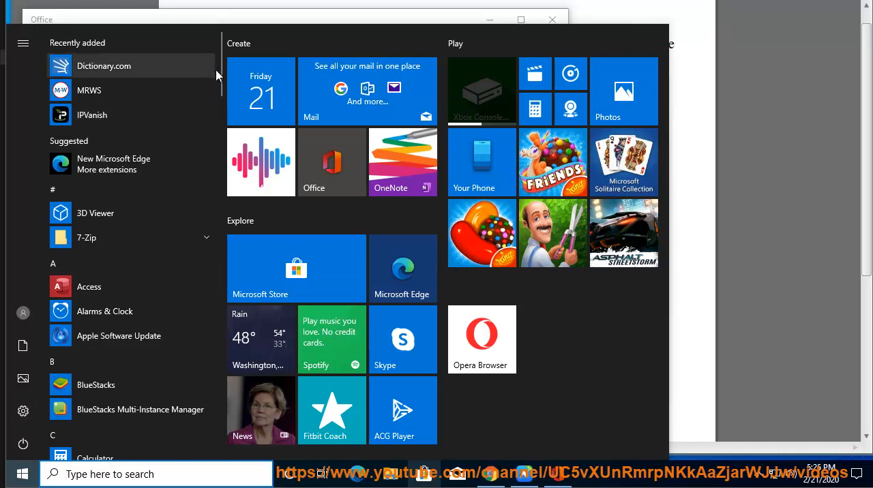
scroll("down", 3)
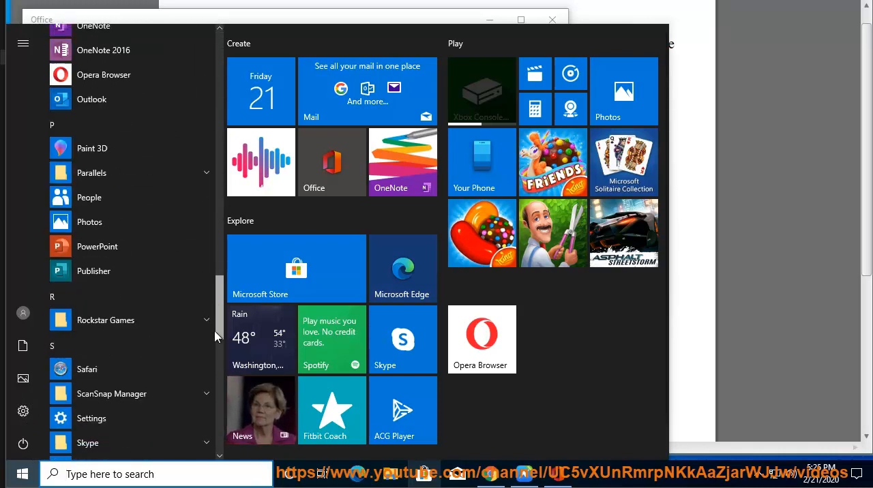
scroll("down", 3)
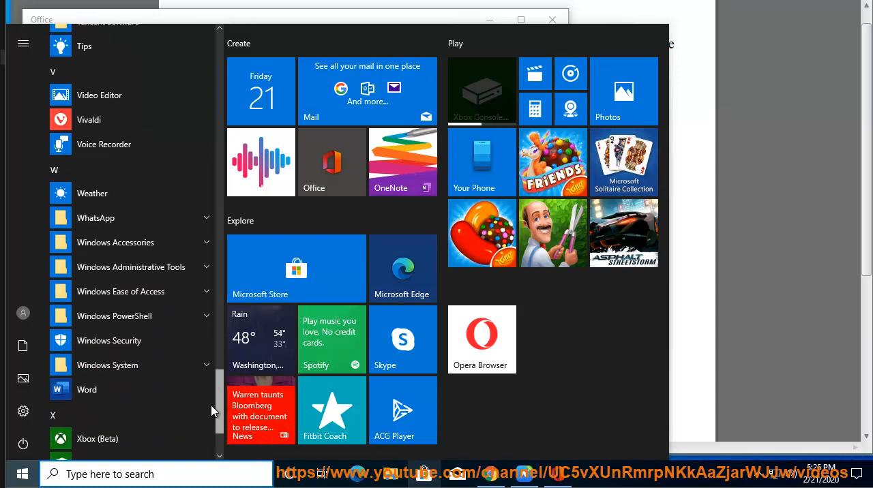
Launch Word, skip sign-in, decline optional diagnostic data and finish the privacy setup.
left_click(330, 161)
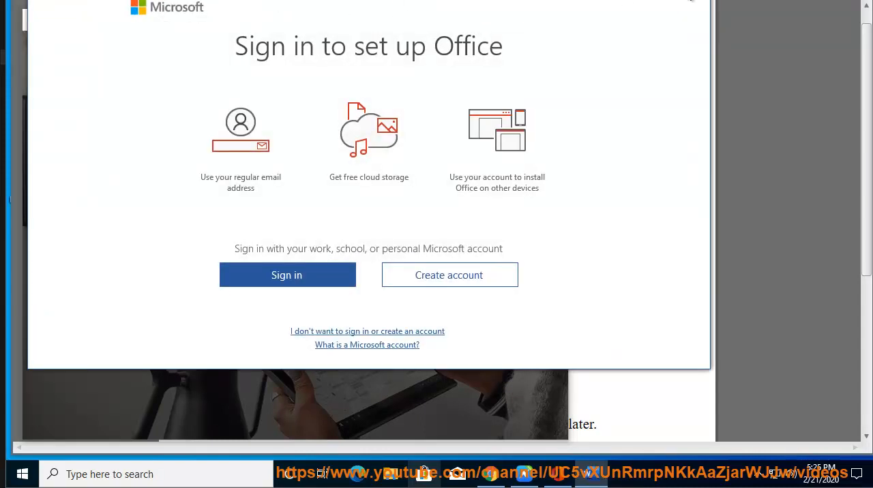
left_click(367, 330)
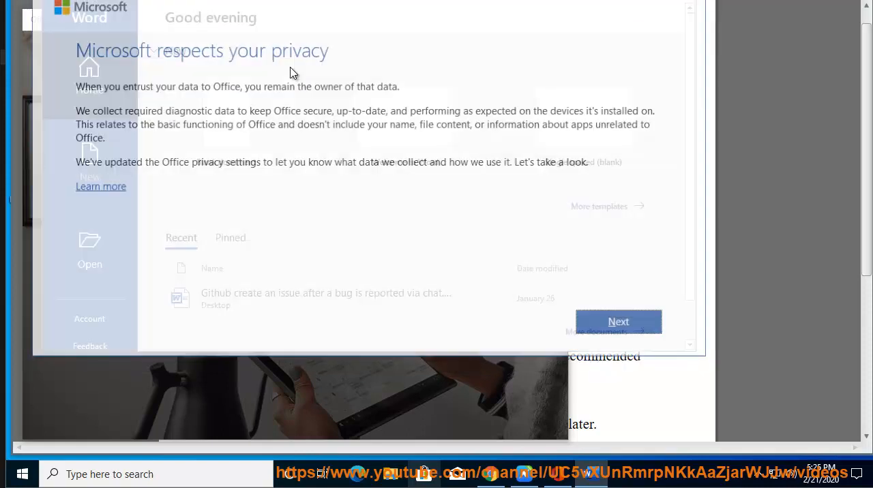
left_click(617, 321)
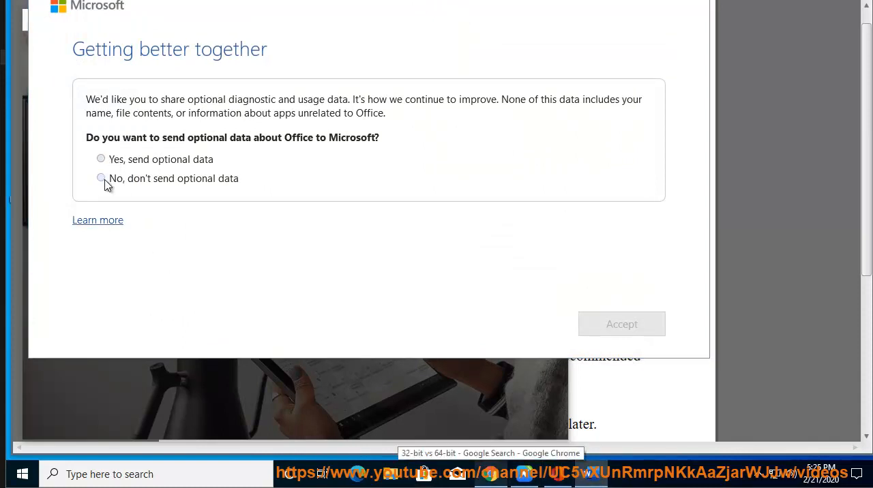
left_click(621, 325)
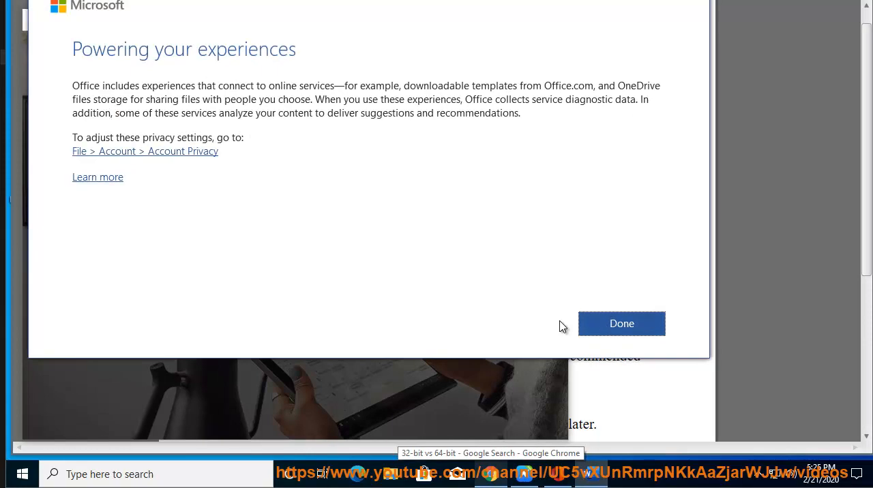
left_click(622, 323)
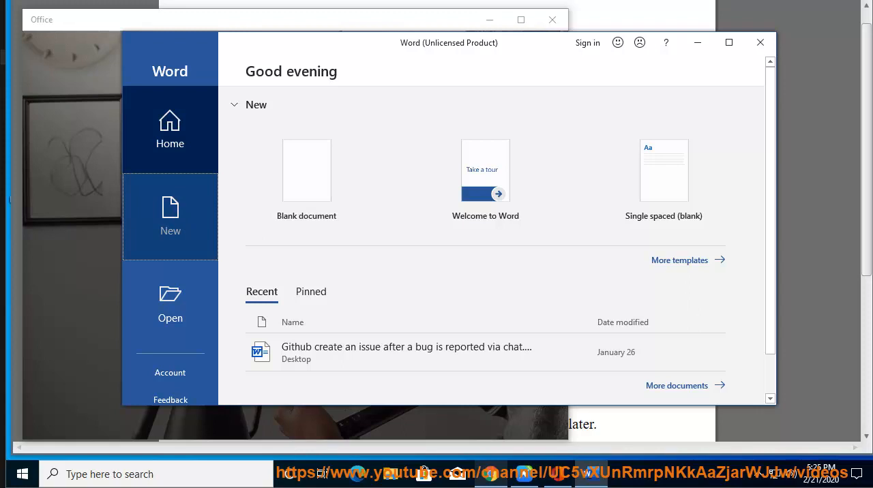
mouse_move(169, 372)
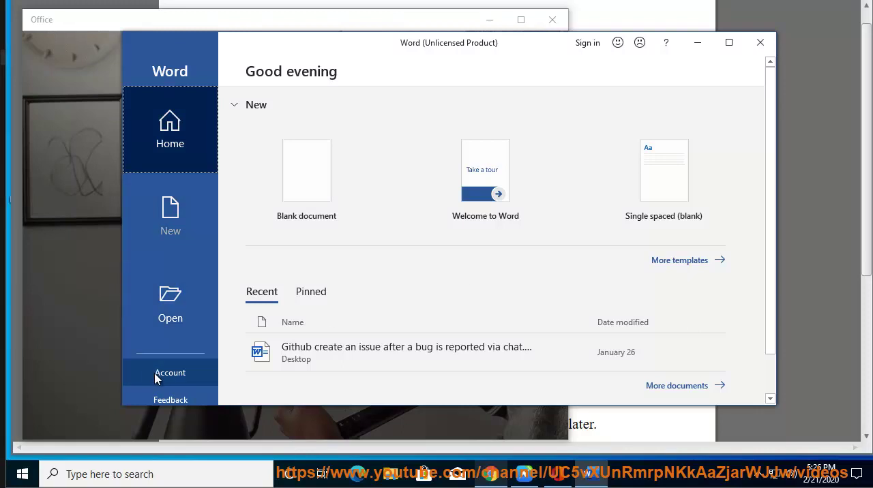
Show the Account page's Product Information listing Office Professional Plus 2016 as unlicensed.
left_click(169, 372)
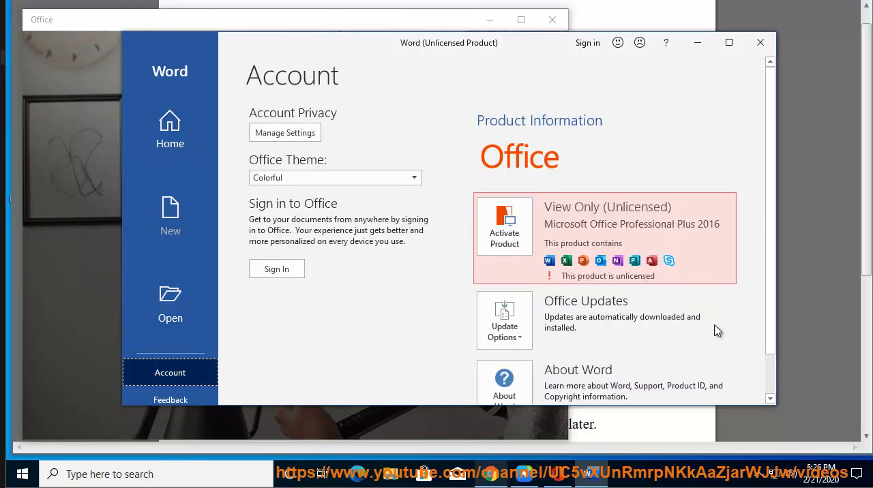
scroll("down", 3)
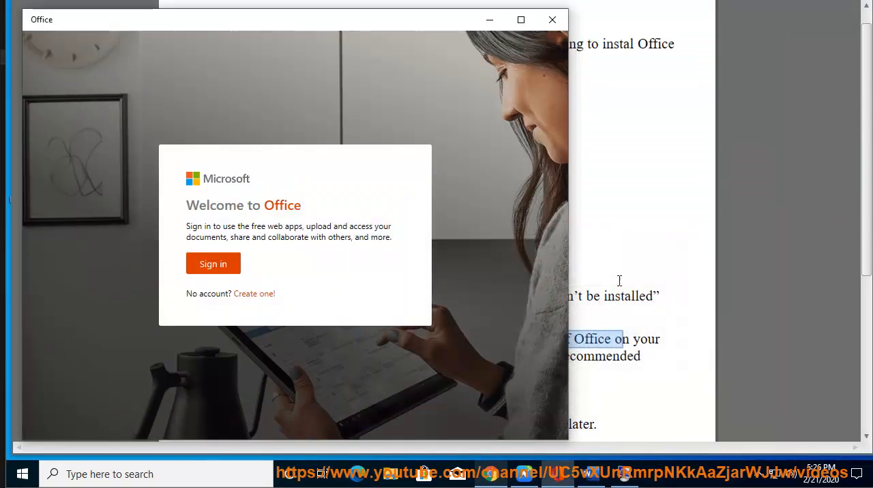
Bring the fix guide forward and scroll to the Hint about running the standalone setup.
left_click(552, 19)
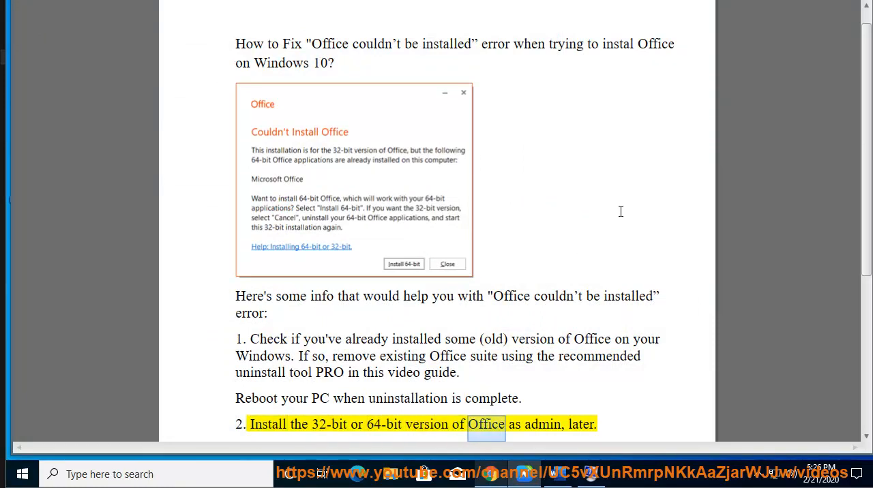
scroll("down", 3)
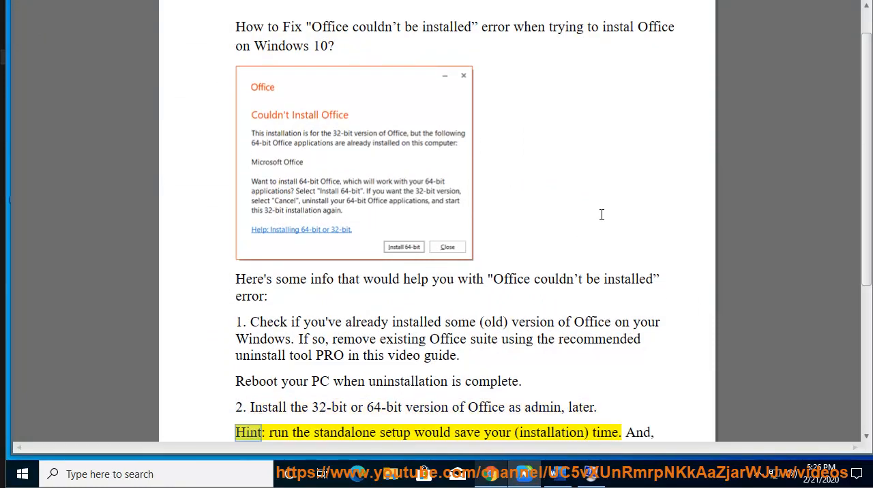